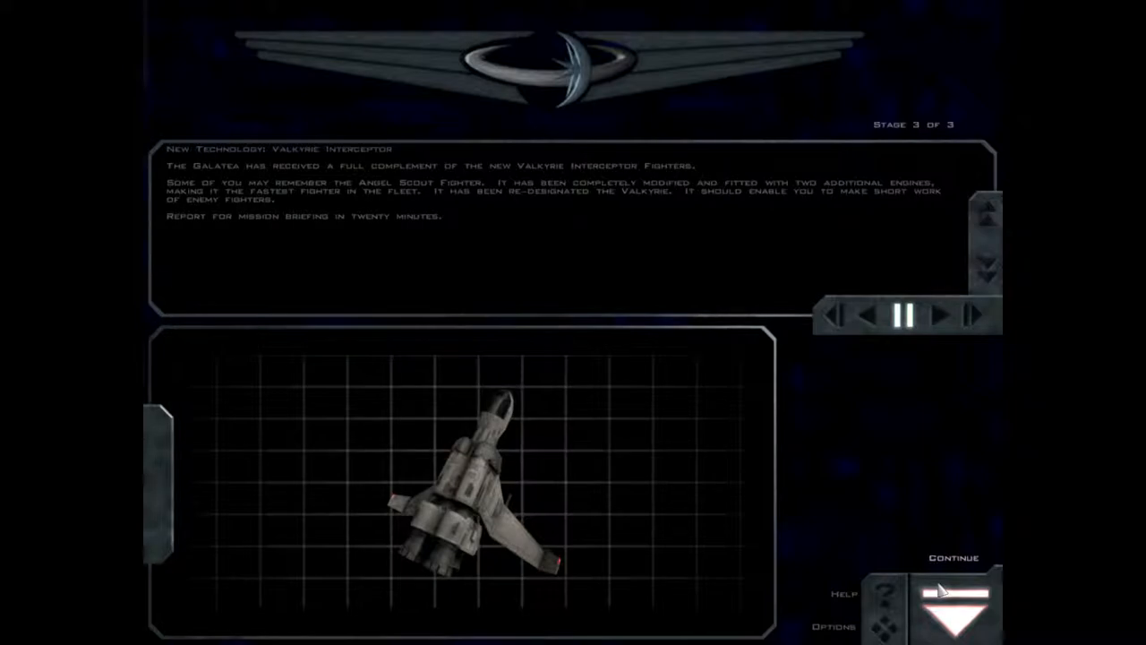
# Continue from the command brief into the Avenging Angels briefing, closing the GTT Elysium closeup
pyautogui.click(957, 595)
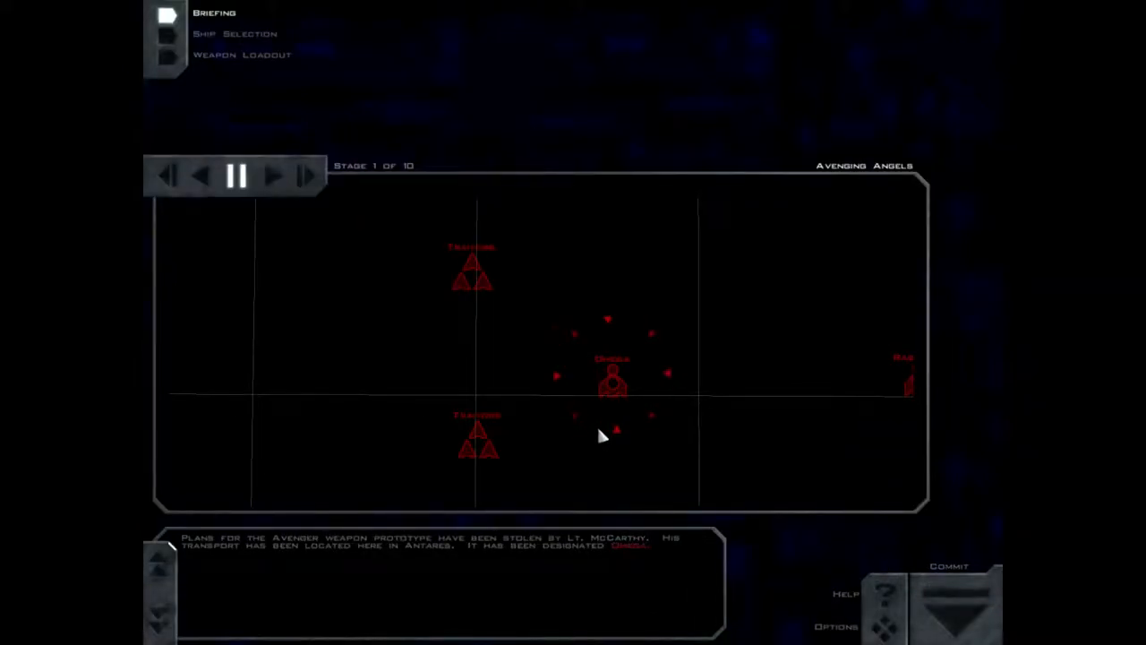
pyautogui.click(613, 380)
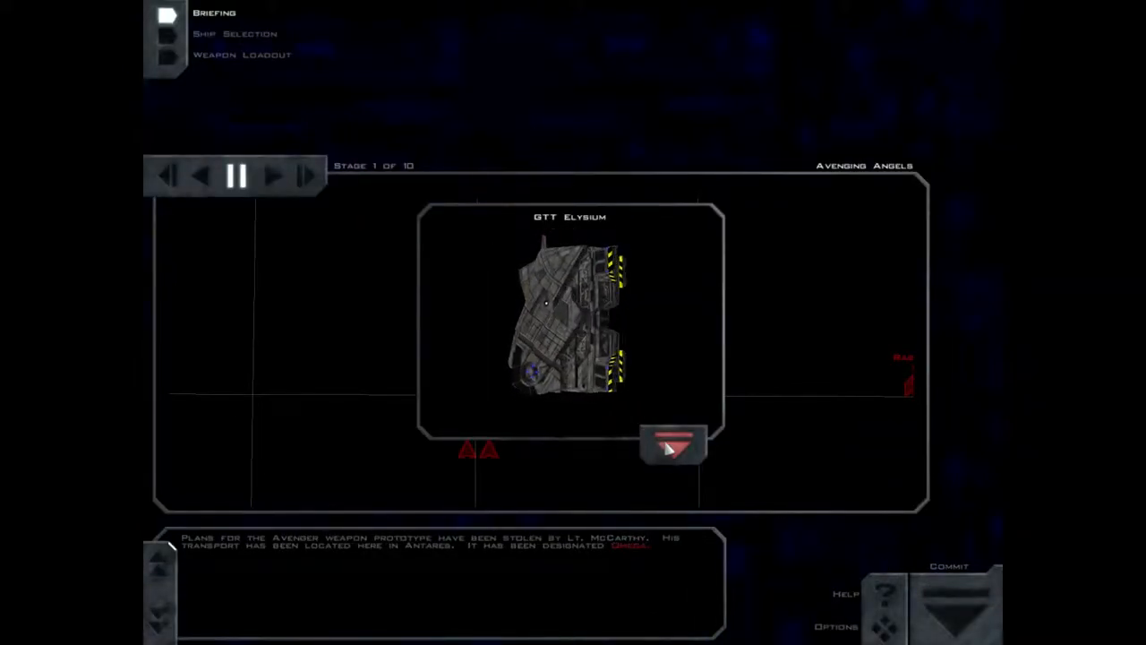
pyautogui.click(673, 445)
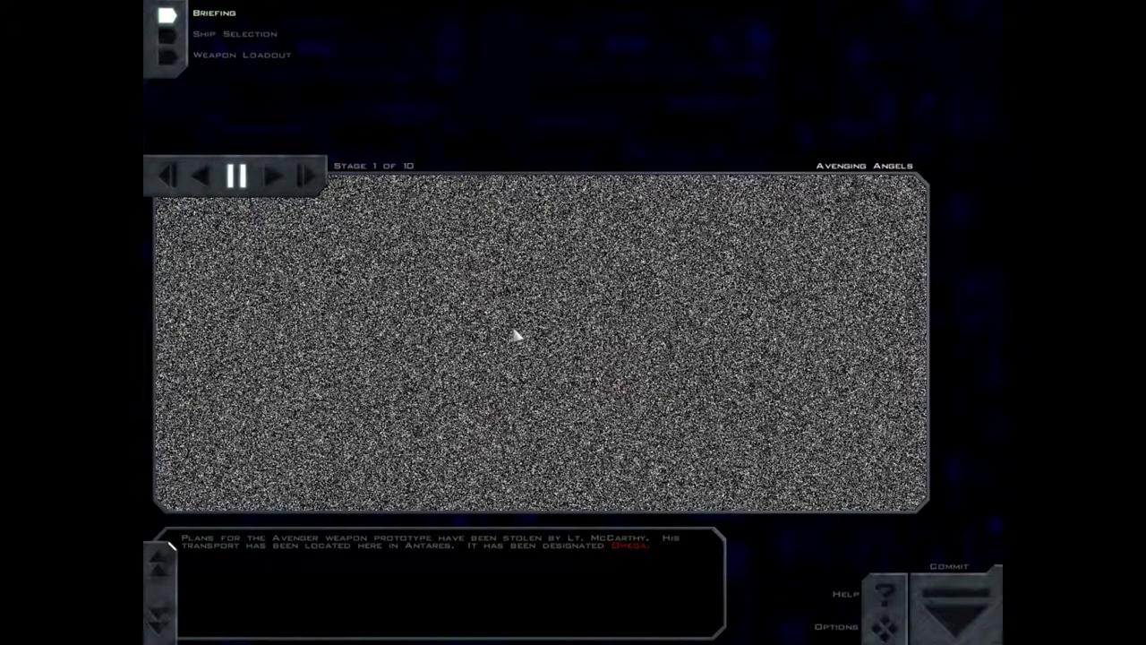
# Advance through briefing stages 1–2 to stage 3, closing the PVT Isis closeup
pyautogui.click(305, 175)
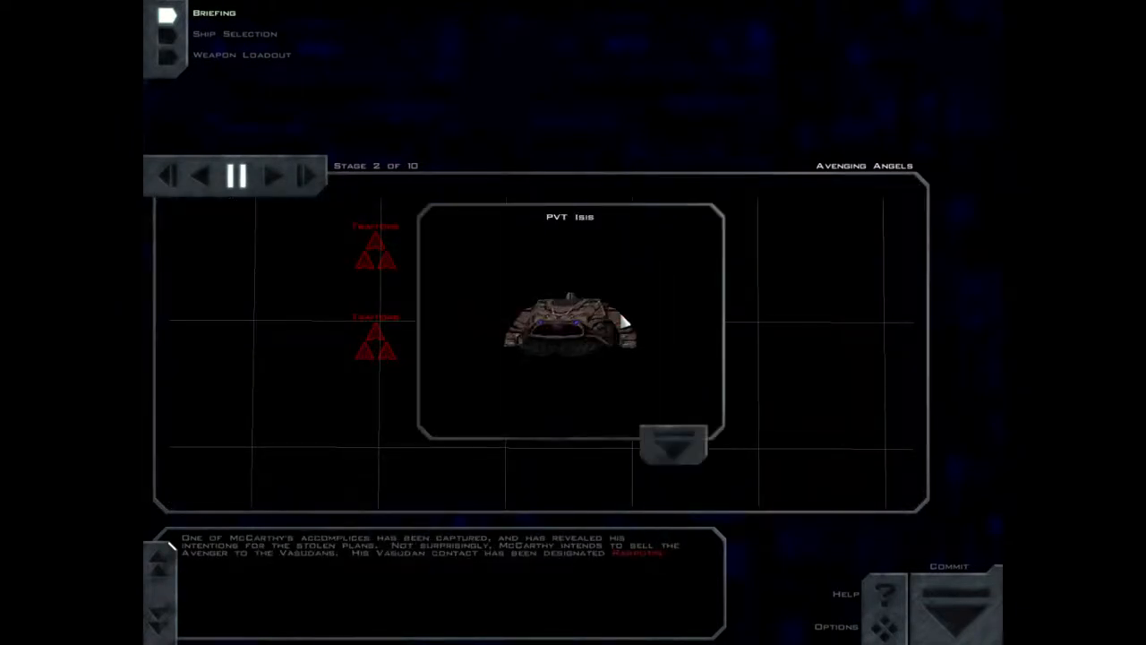
pyautogui.click(673, 444)
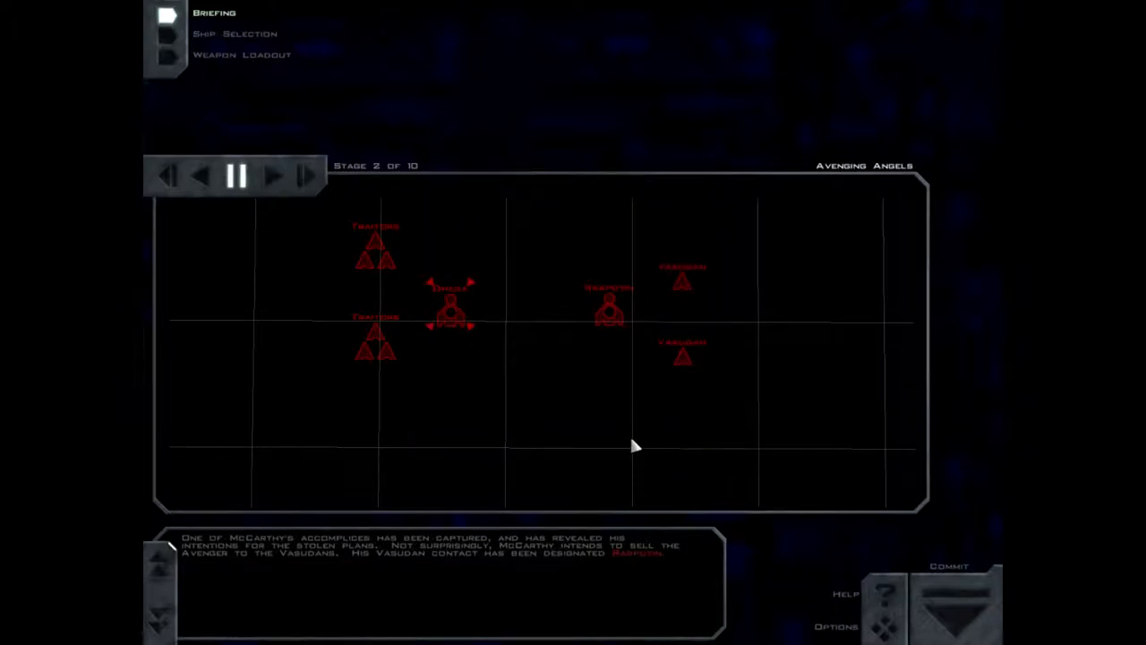
pyautogui.moveTo(629, 444)
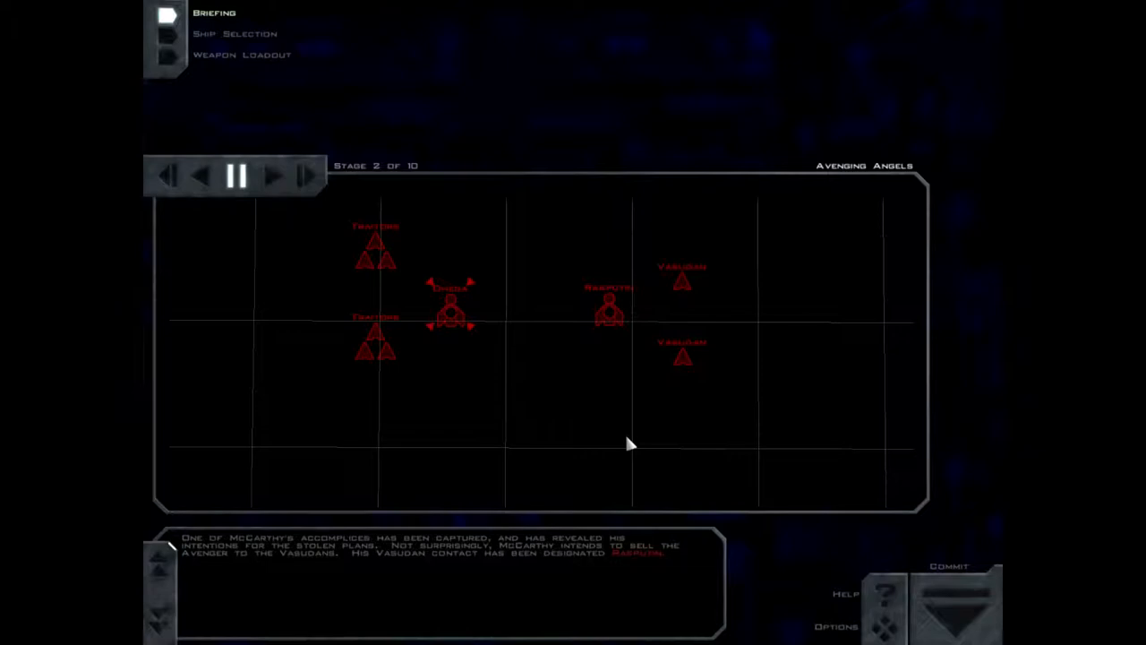
pyautogui.click(276, 175)
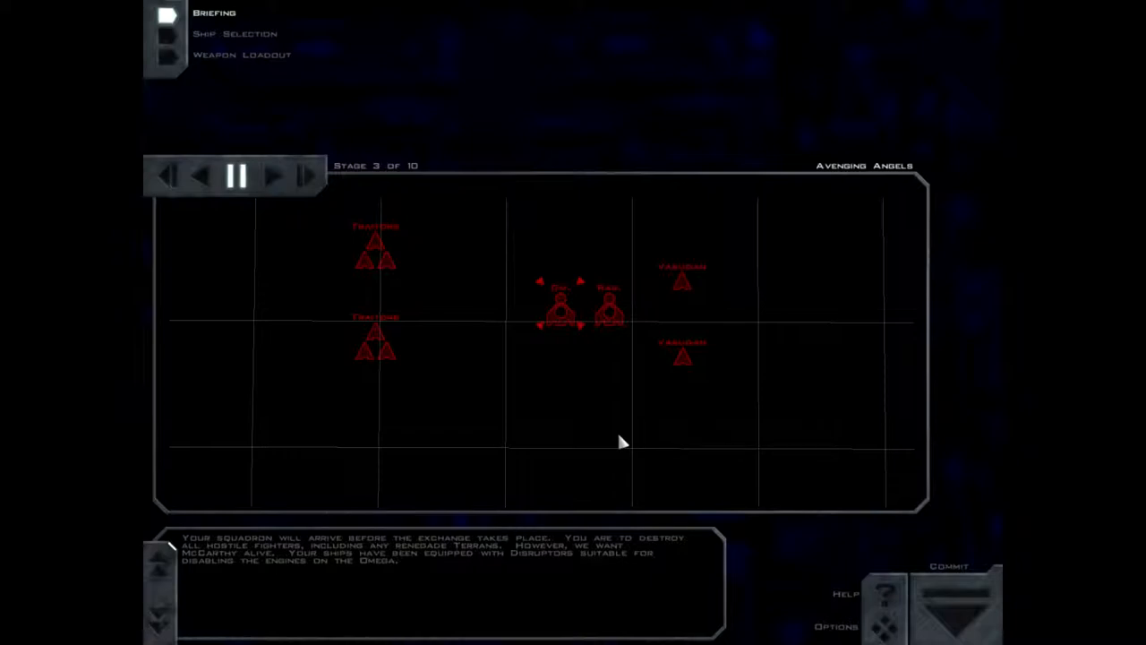
# Advance through briefing stages 4–5, closing the GTF Apollo closeup
pyautogui.click(272, 176)
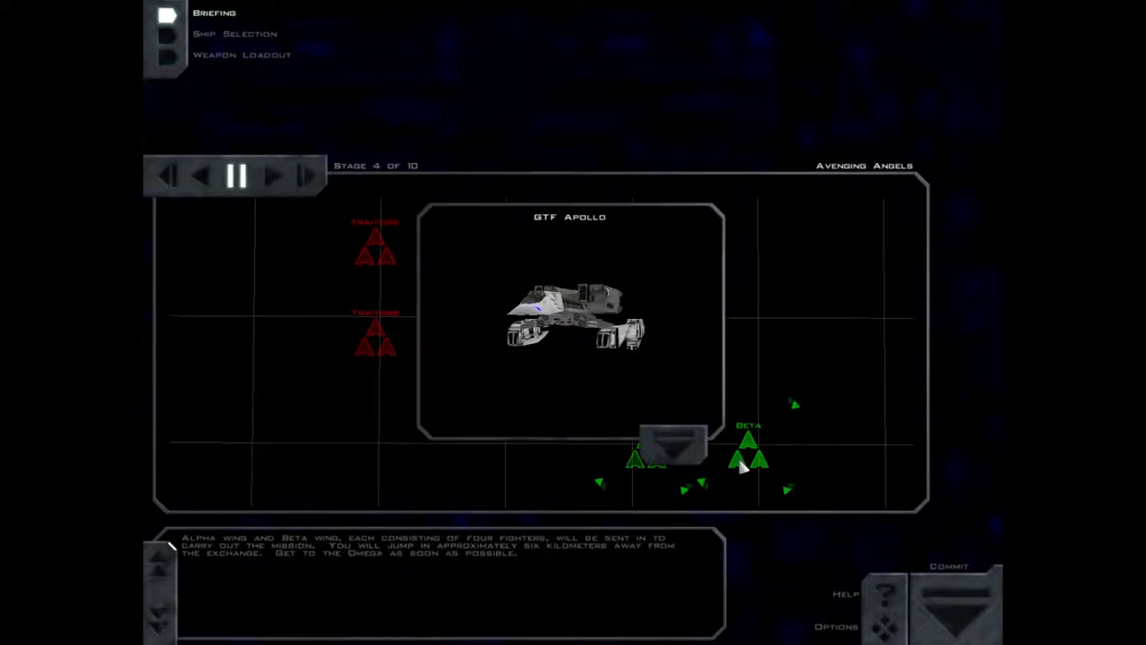
pyautogui.click(677, 445)
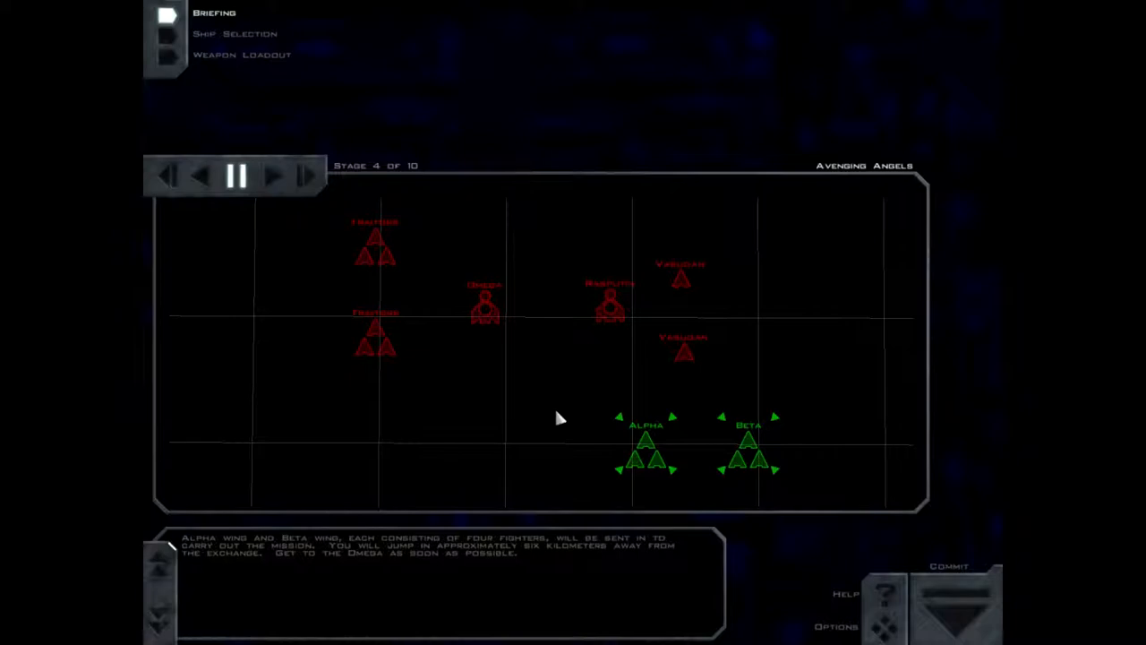
pyautogui.click(305, 176)
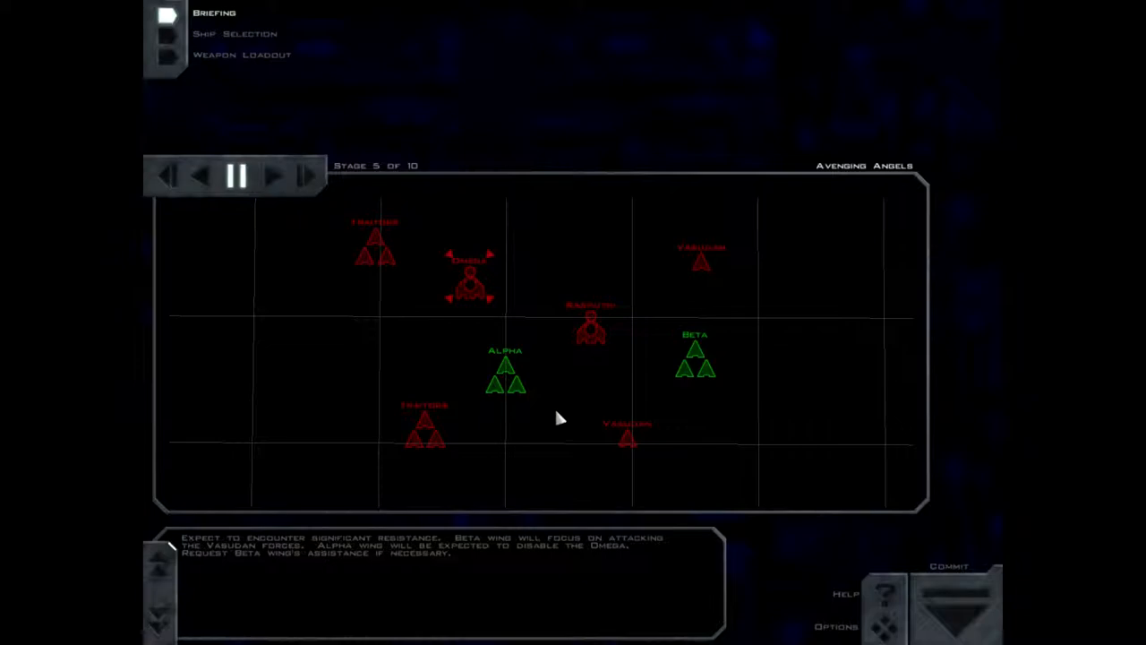
# Advance through stages 6–7 after the Comet docks, closing the transport closeup
pyautogui.click(276, 177)
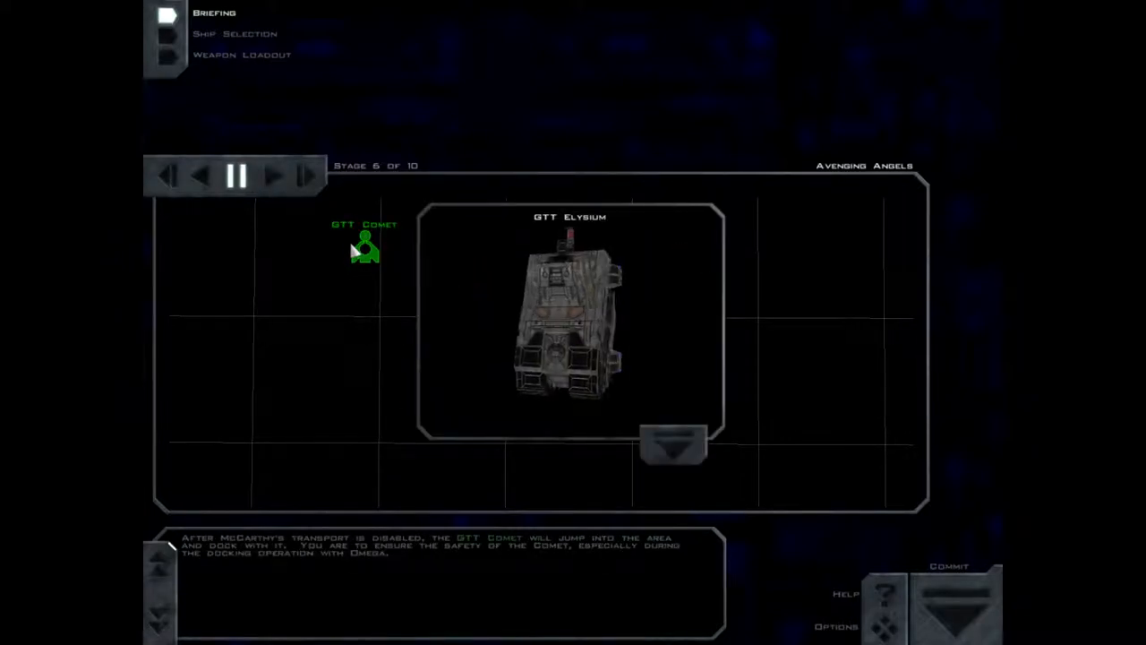
pyautogui.click(674, 444)
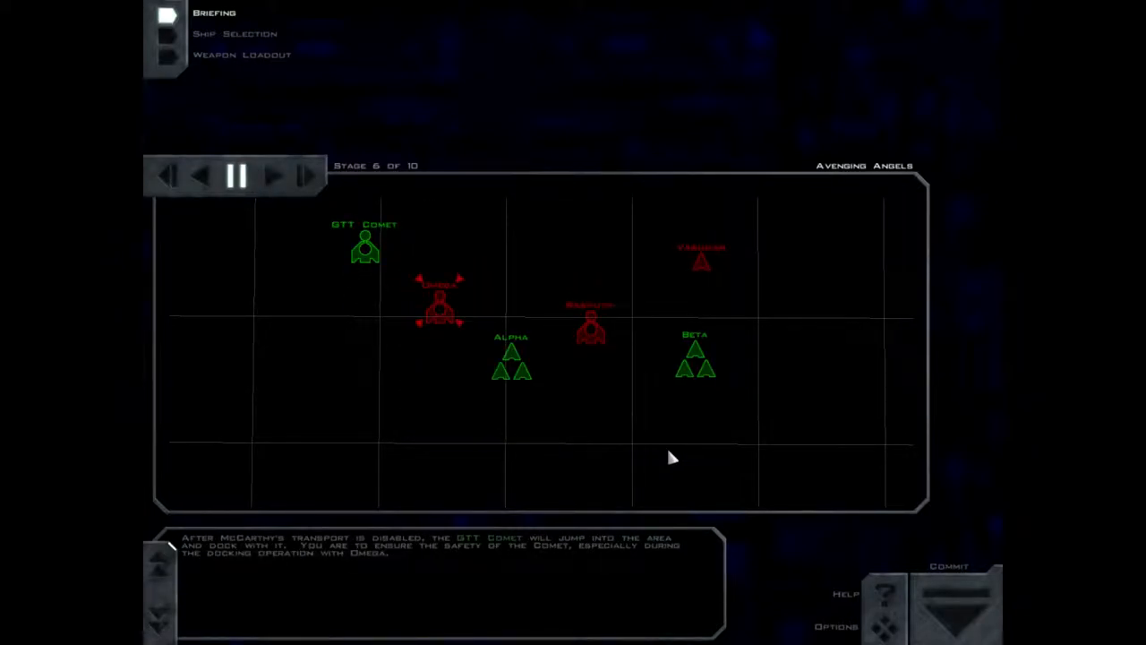
pyautogui.moveTo(661, 457)
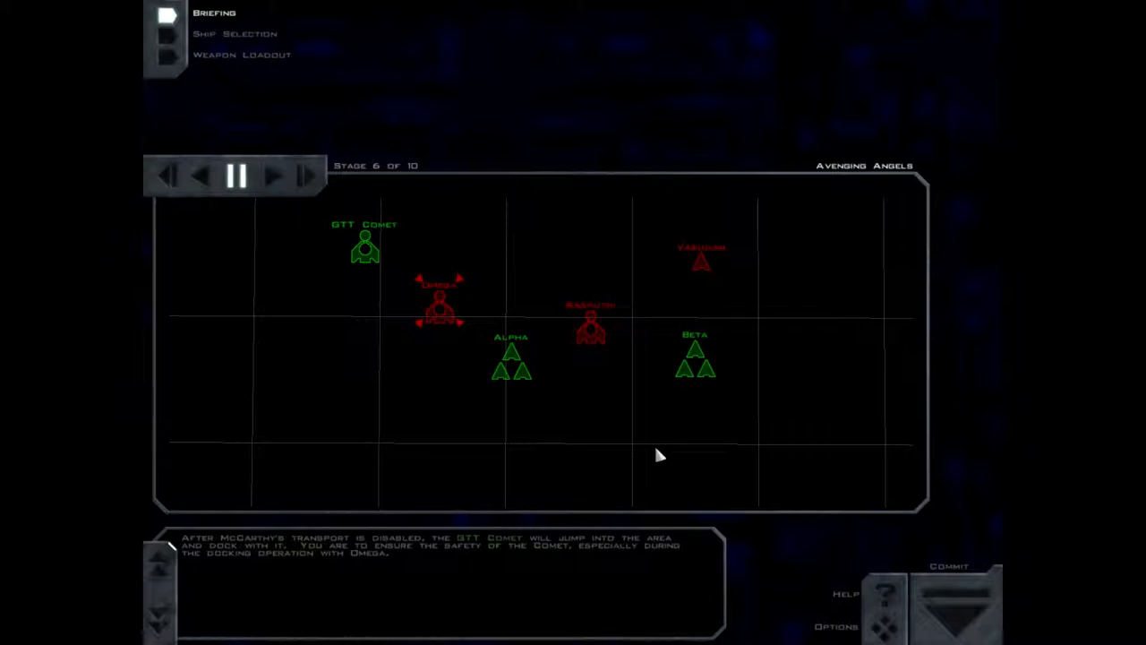
pyautogui.click(304, 175)
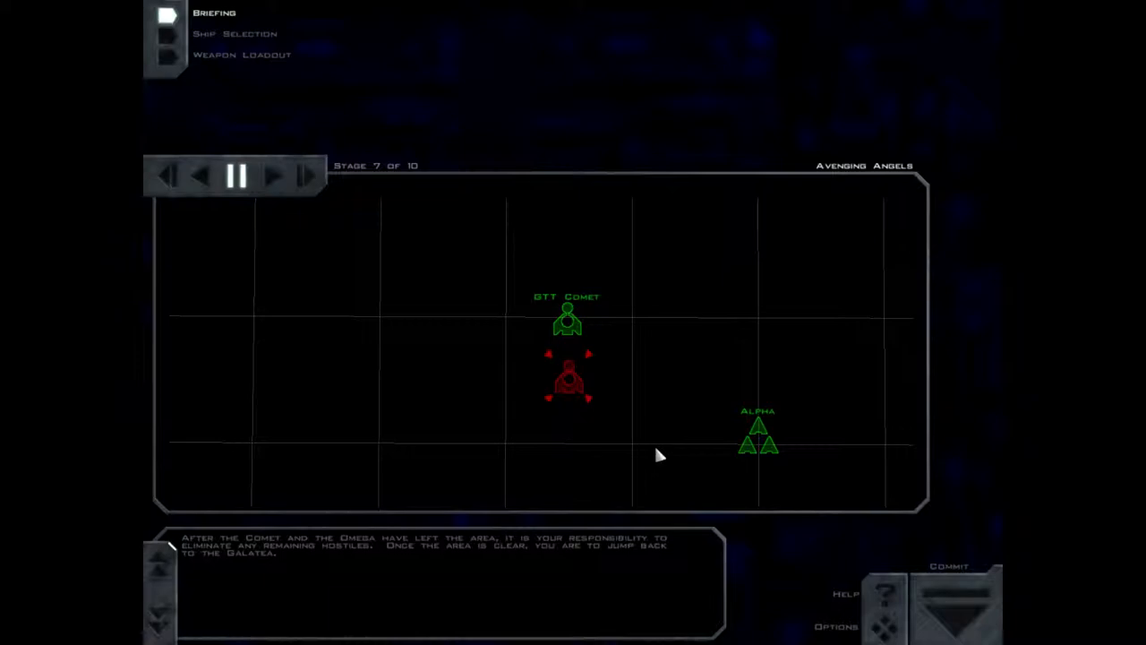
# Advance through briefing stages 8–9, closing the GTF Apollo closeup
pyautogui.click(276, 175)
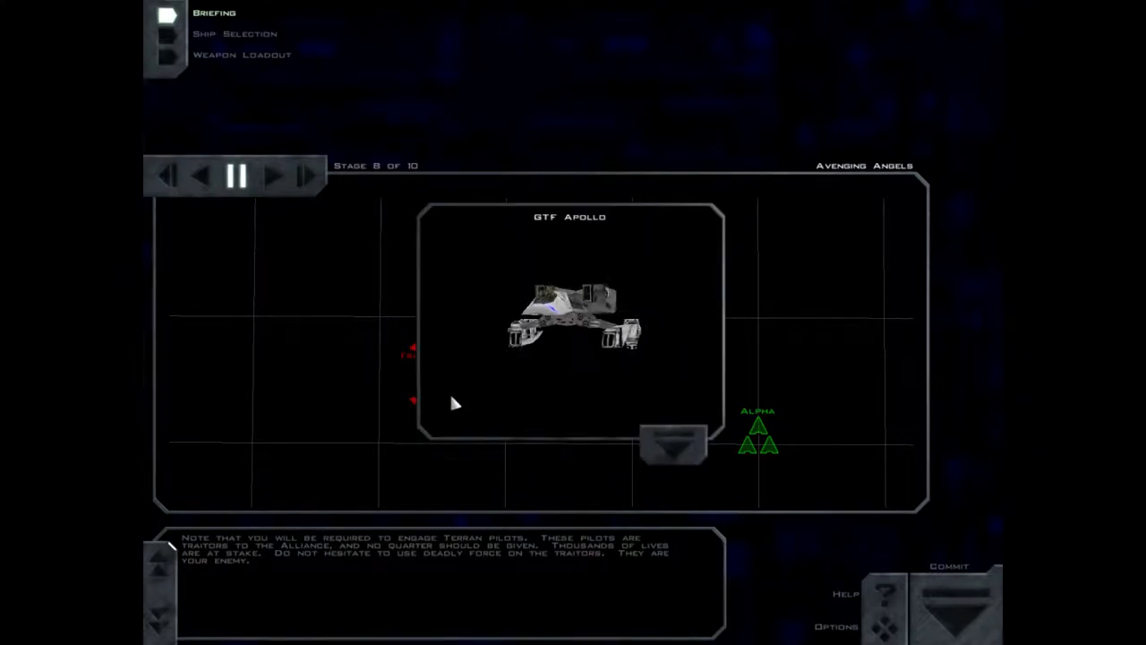
pyautogui.click(674, 444)
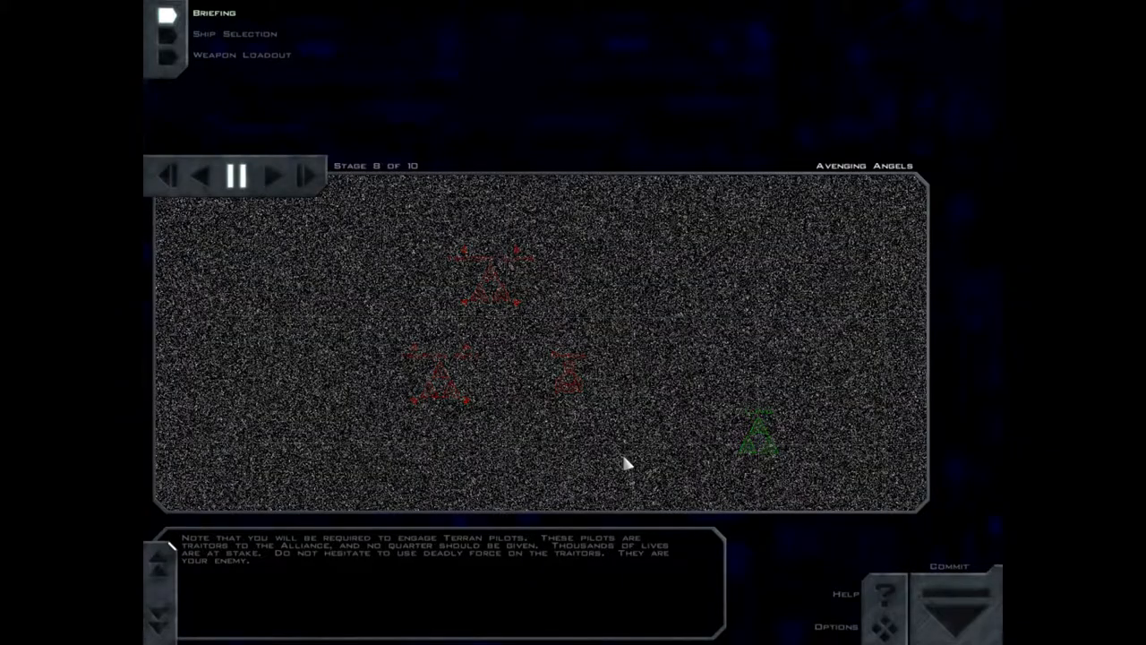
pyautogui.click(276, 175)
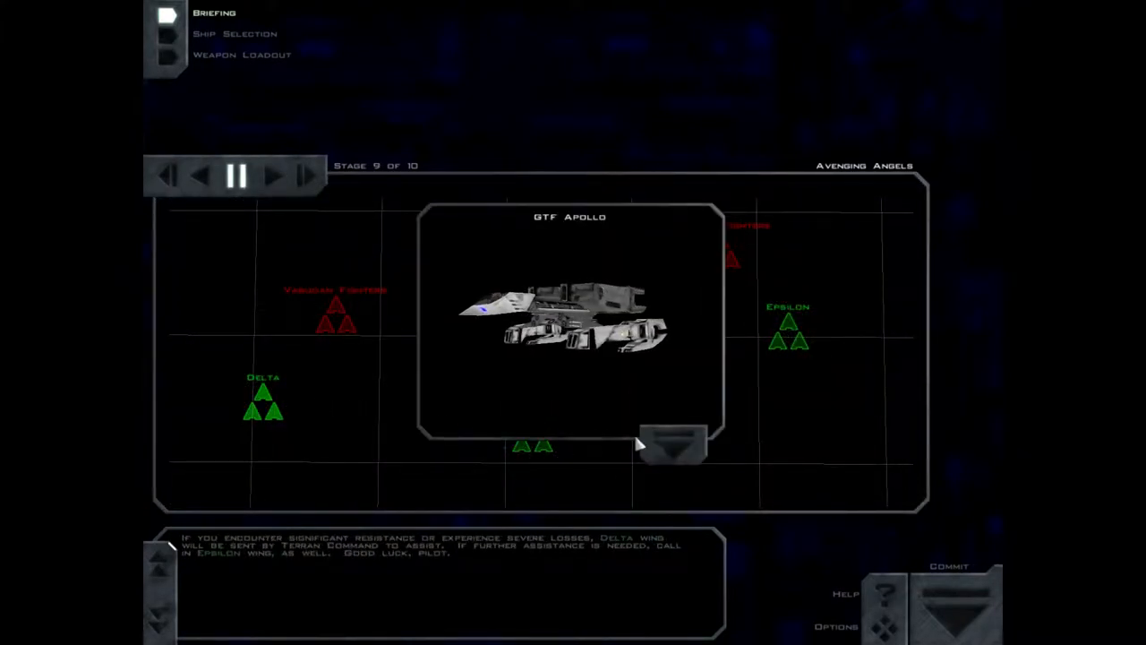
# Close the remaining GTF Apollo closeups and reach stage 10 listing the mission objectives
pyautogui.click(671, 444)
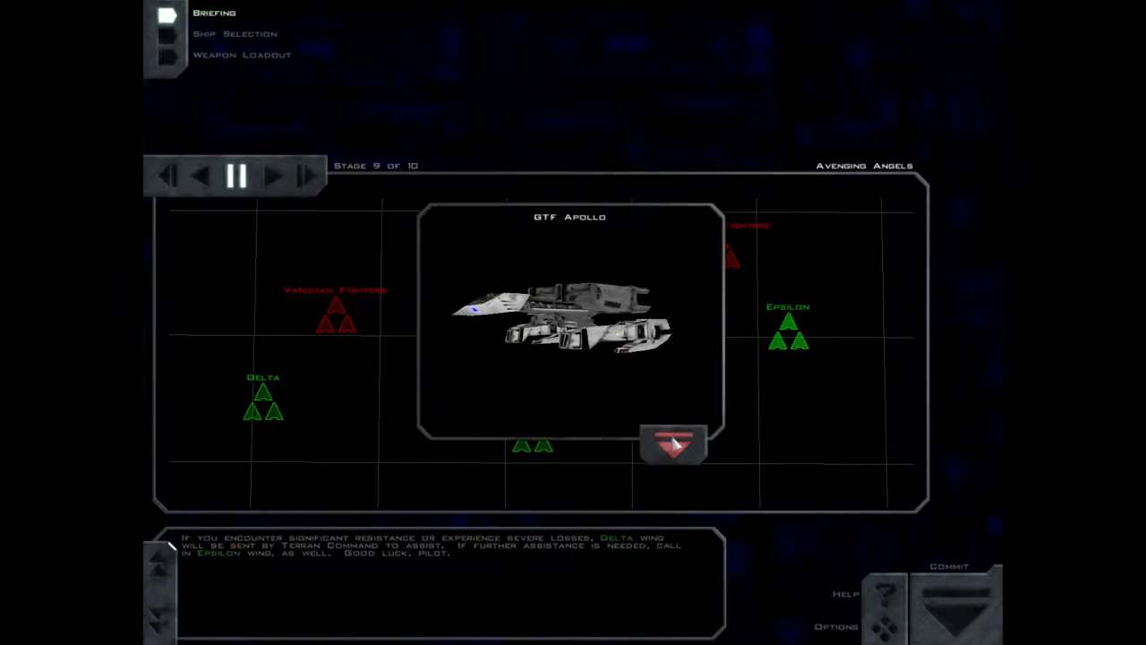
pyautogui.click(674, 444)
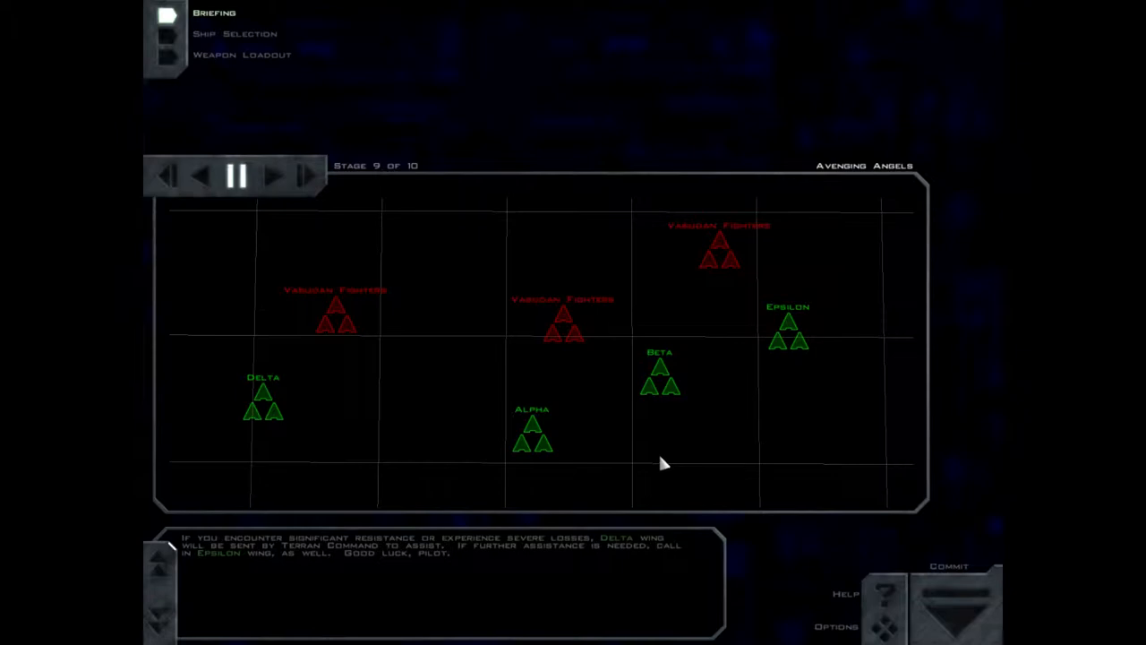
pyautogui.click(275, 175)
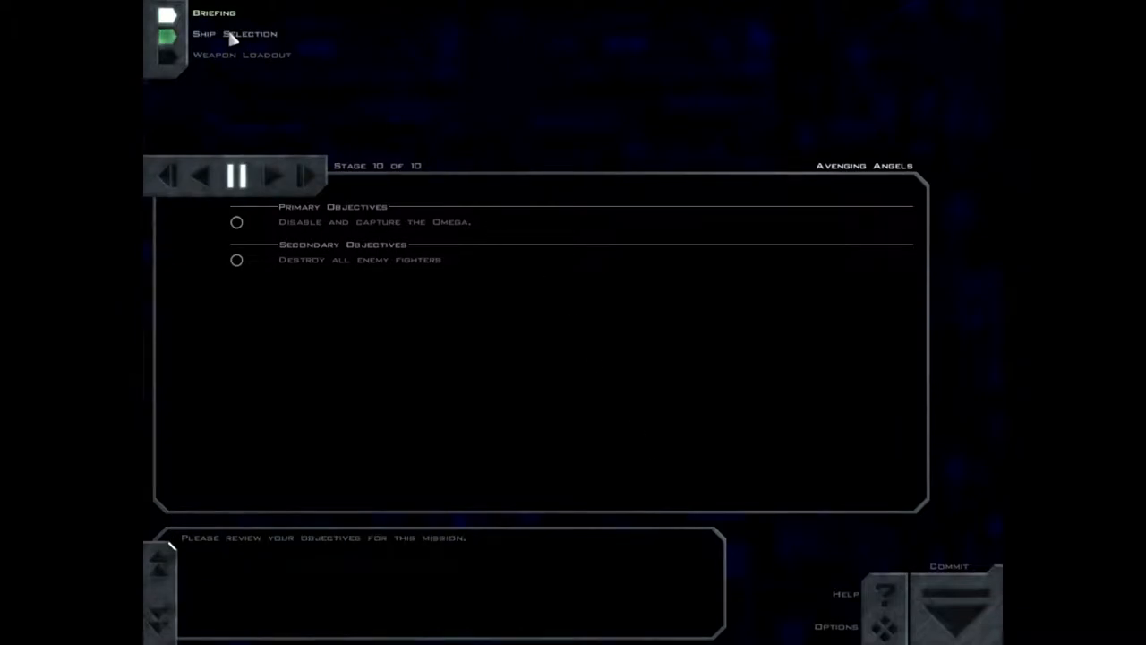
# Go to ship selection and weapon loadout, view another Alpha fighter's ML-16 loadout, and commit to launch
pyautogui.click(235, 32)
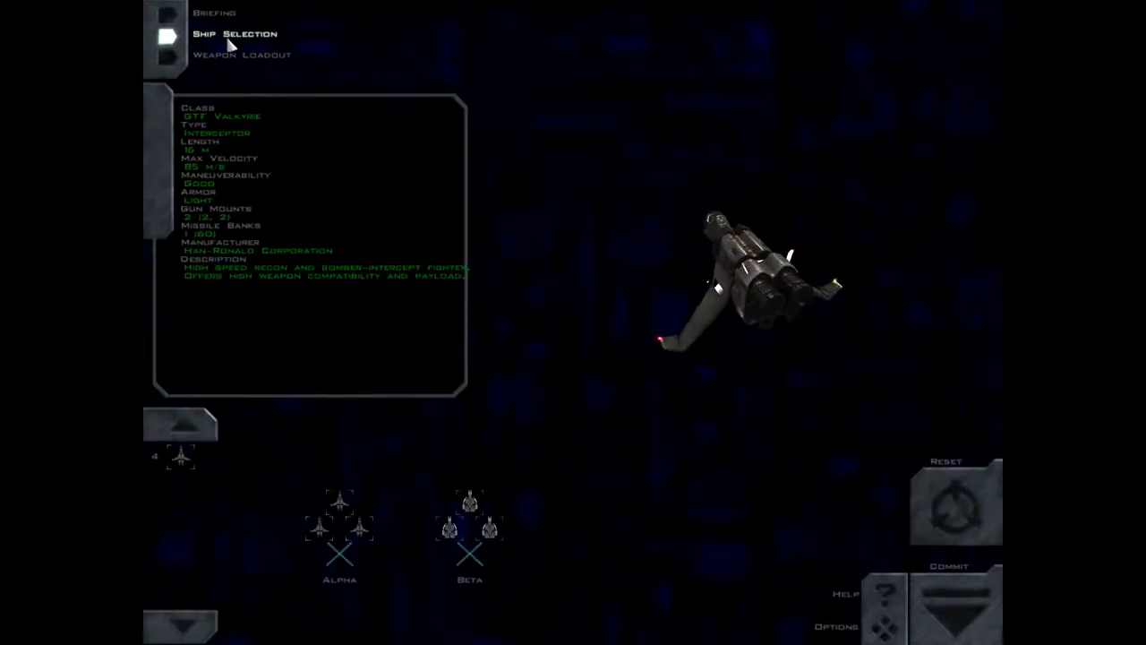
pyautogui.click(240, 54)
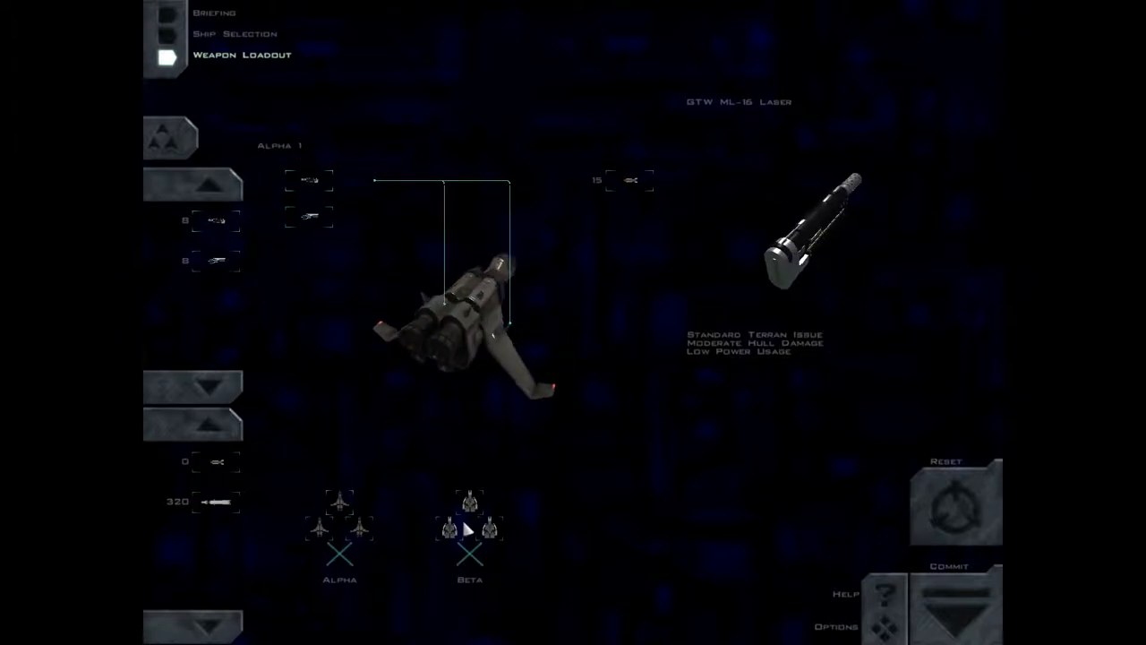
pyautogui.click(470, 520)
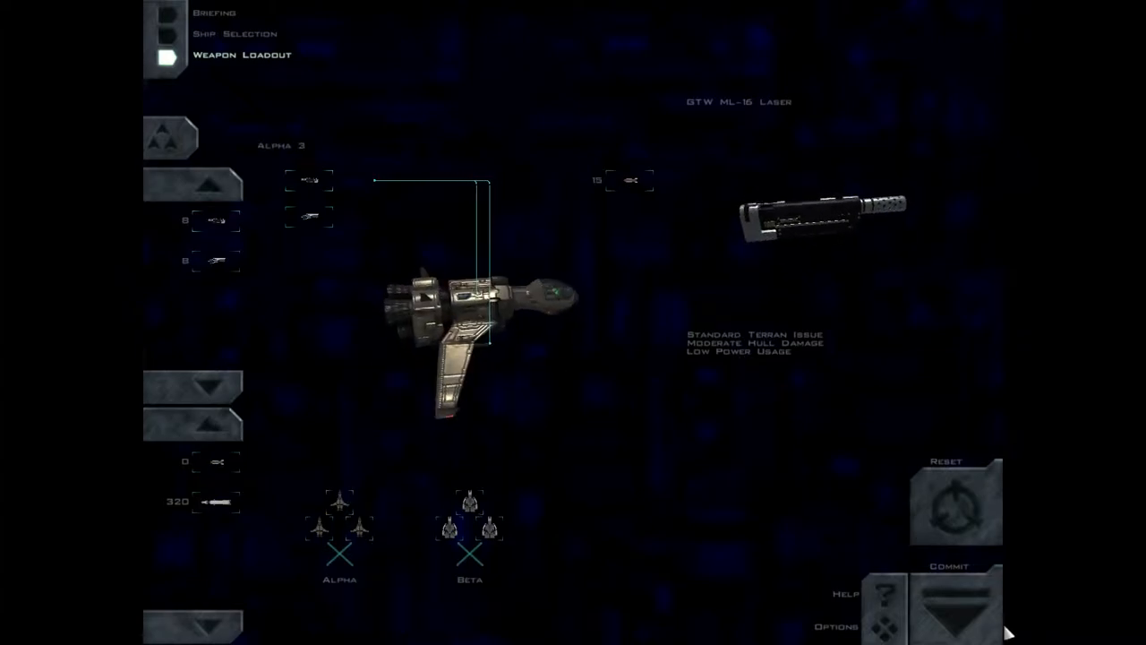
pyautogui.click(958, 606)
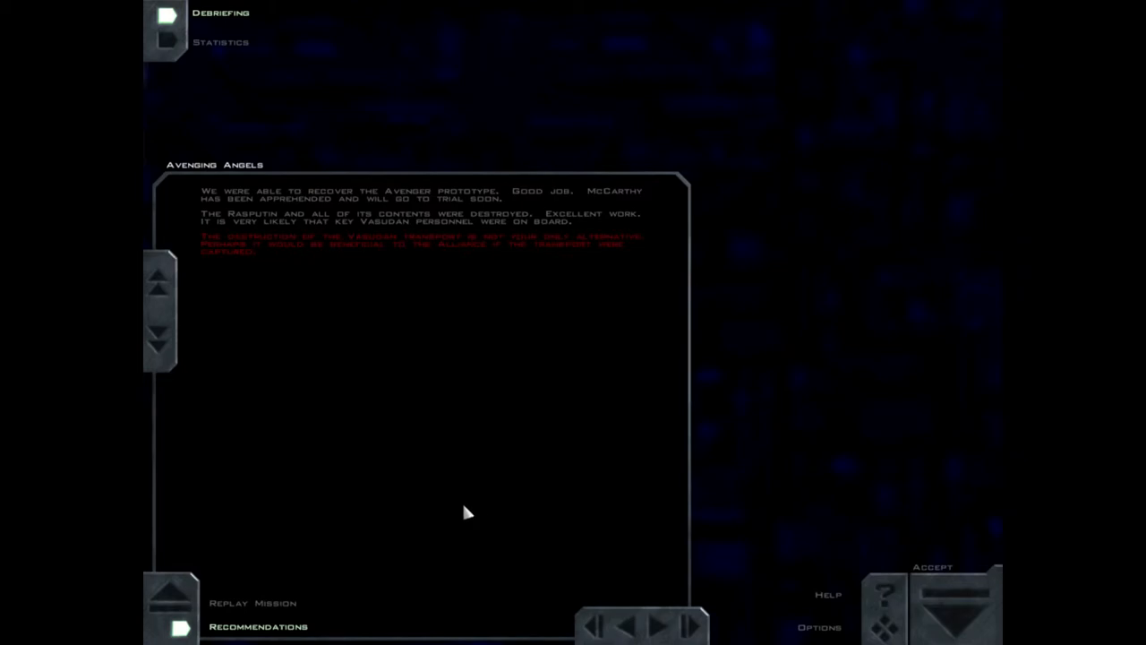
pyautogui.moveTo(473, 448)
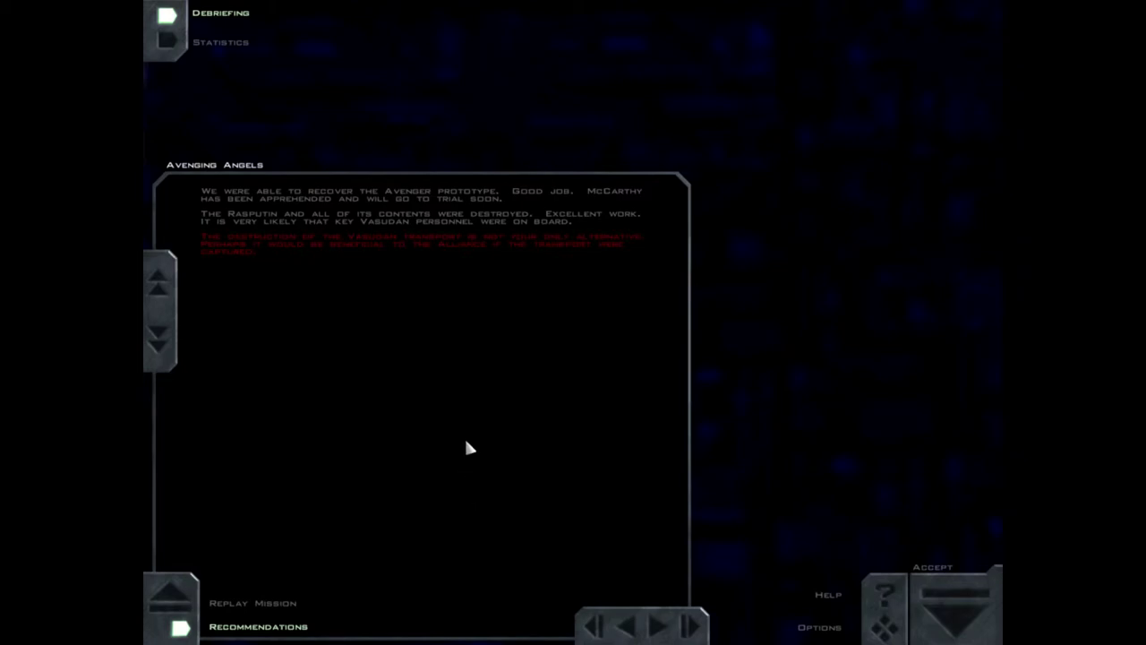